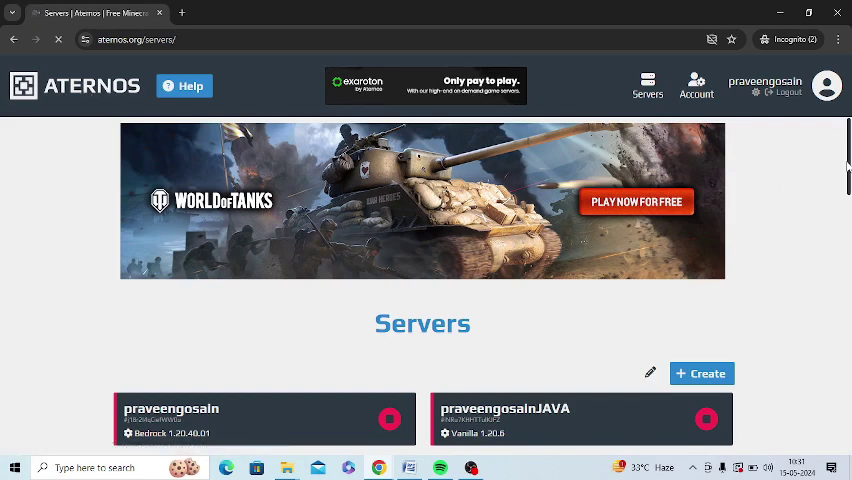
- Go into the Bedrock server card to reach its dashboard with address and Offline status
scroll("down", 3)
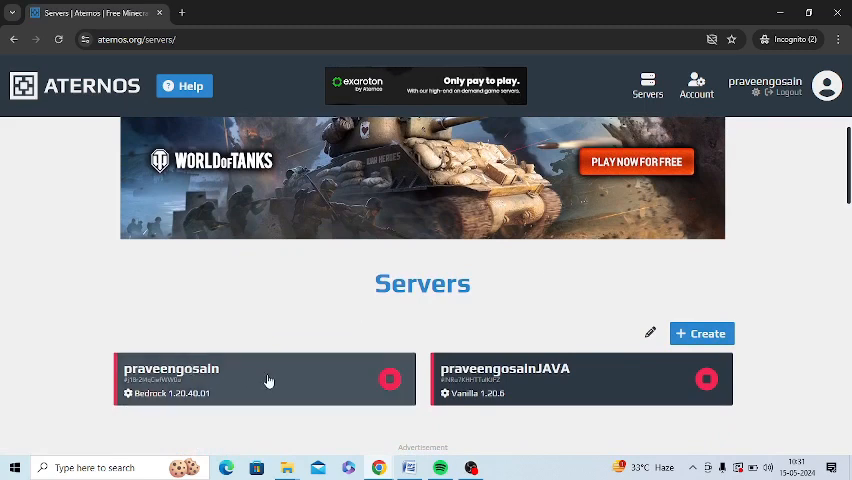
left_click(264, 378)
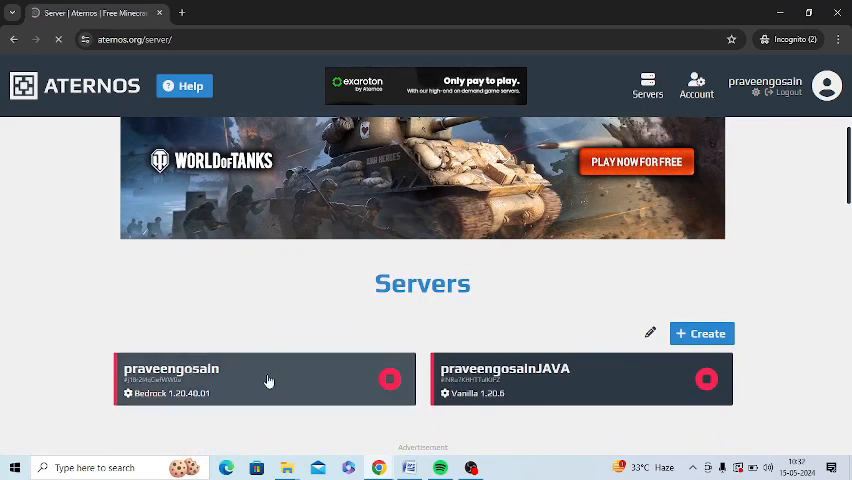
left_click(264, 380)
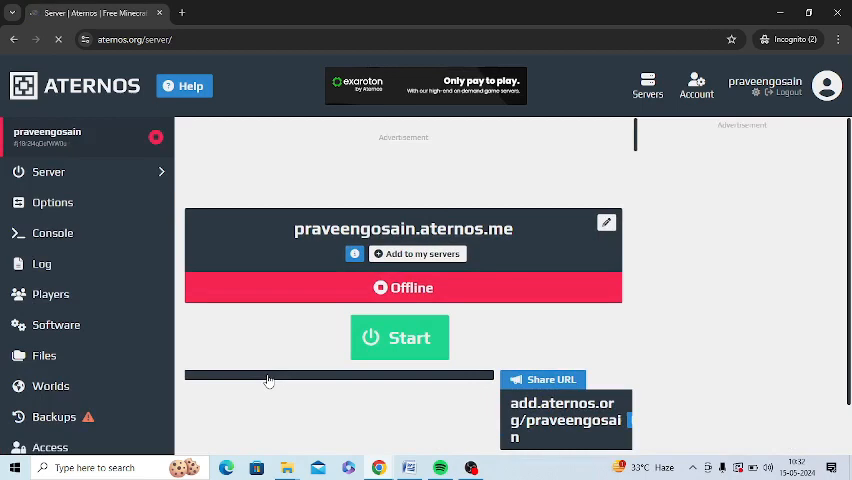
mouse_move(226, 238)
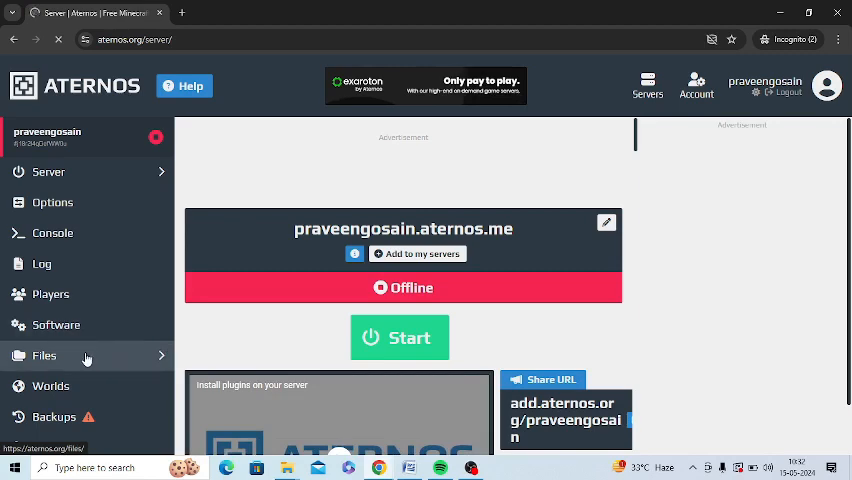
- Enter the Files section and the config folder containing the default folder
left_click(44, 356)
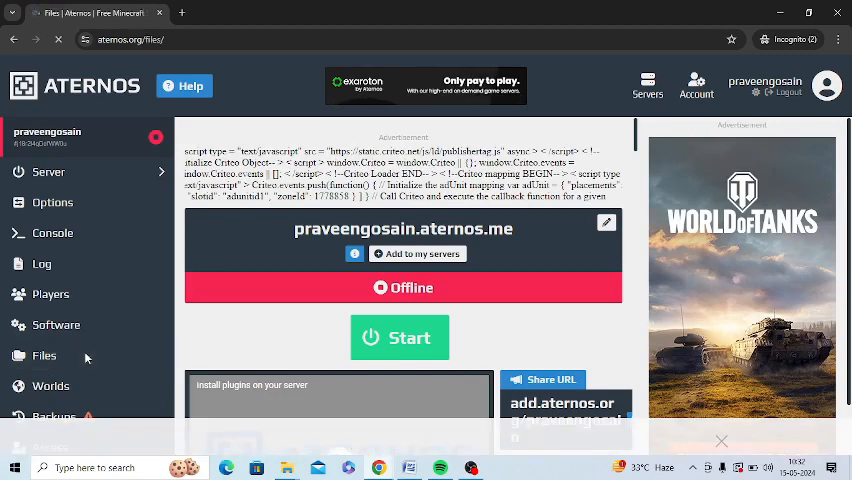
left_click(44, 356)
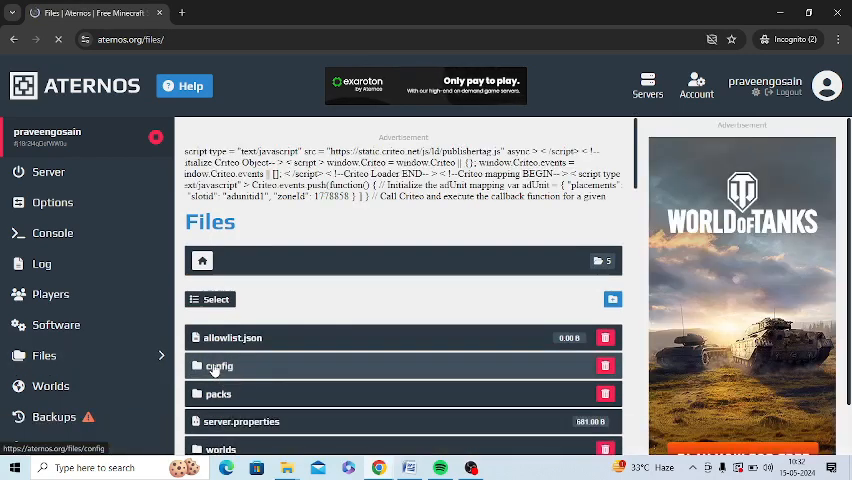
left_click(218, 366)
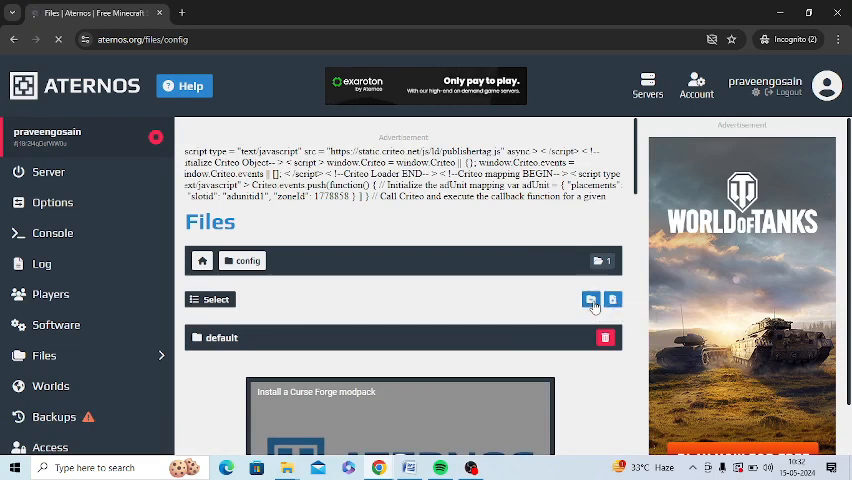
- Create a folder named Newfile in config and begin a new file named Newg
left_click(590, 300)
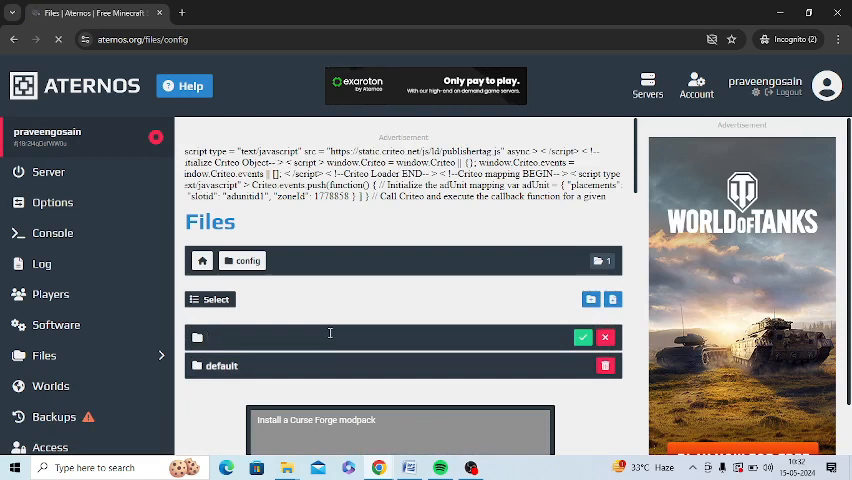
type("Newfile")
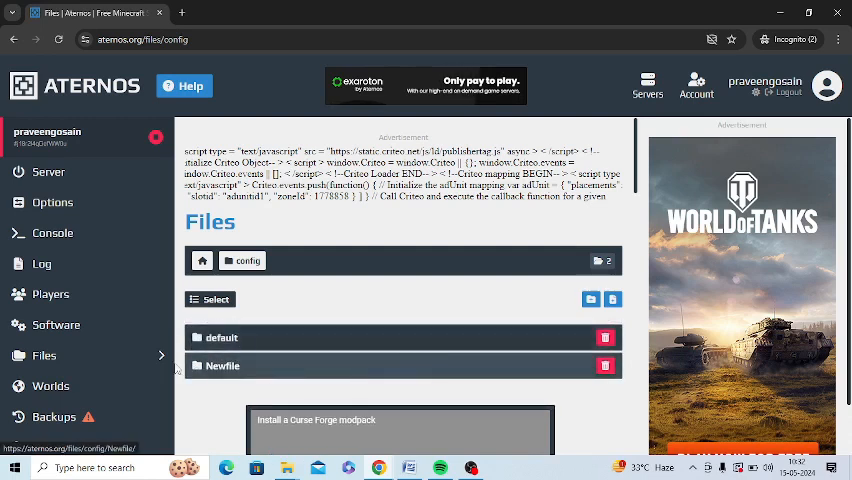
mouse_move(612, 300)
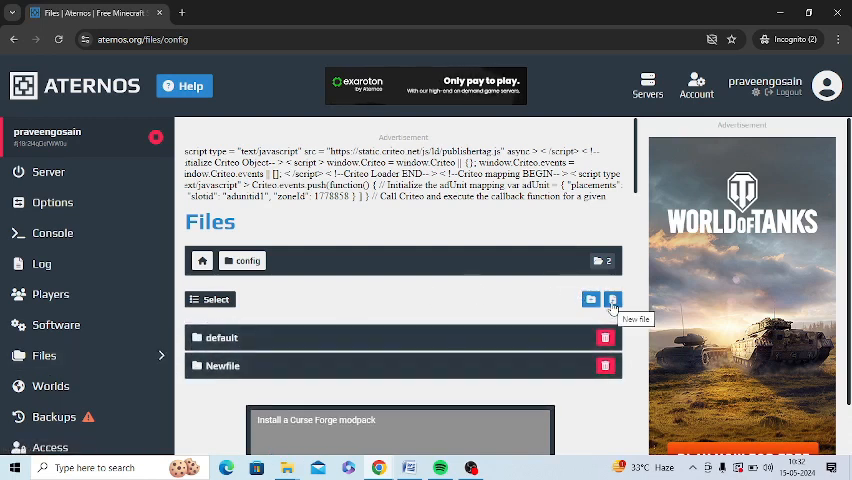
left_click(612, 300)
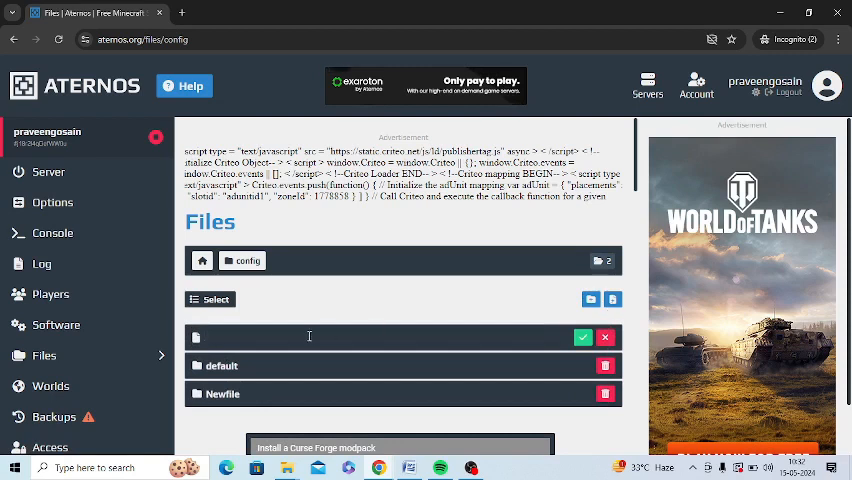
type("Newg")
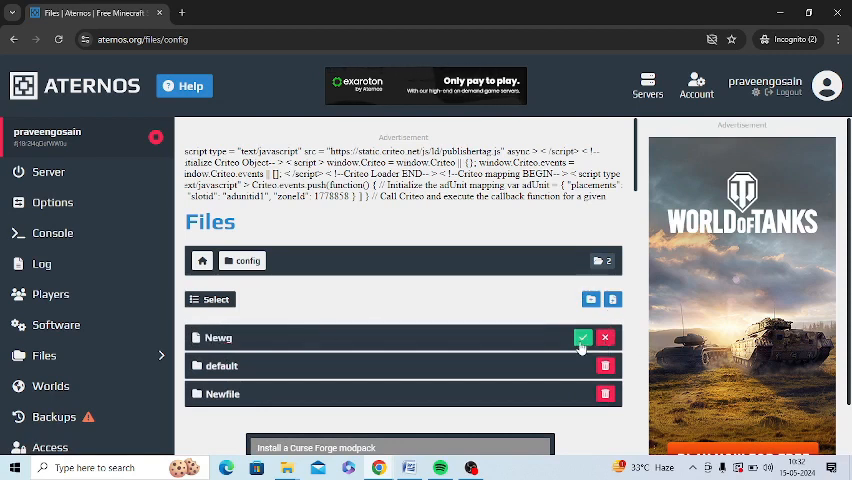